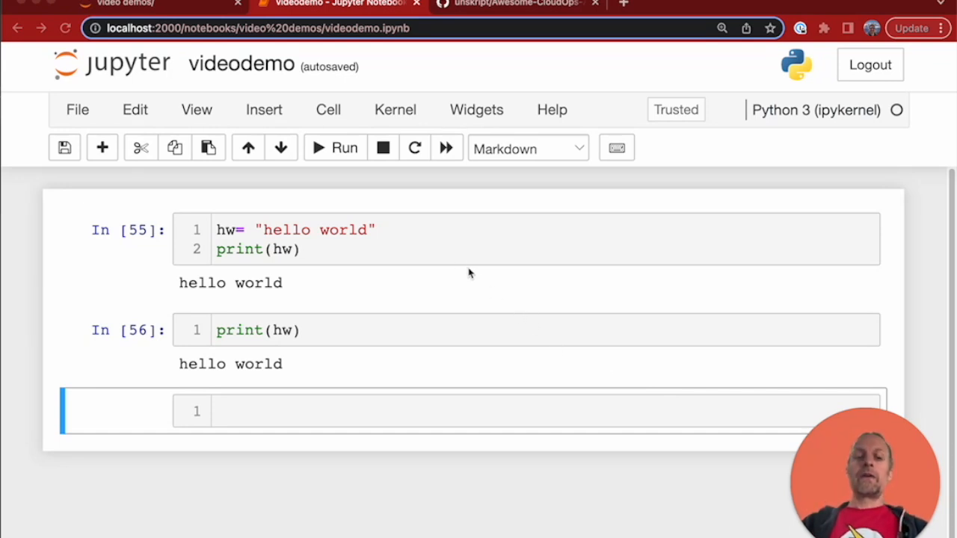
{"action": "mouse_move", "coordinate": [457, 261]}
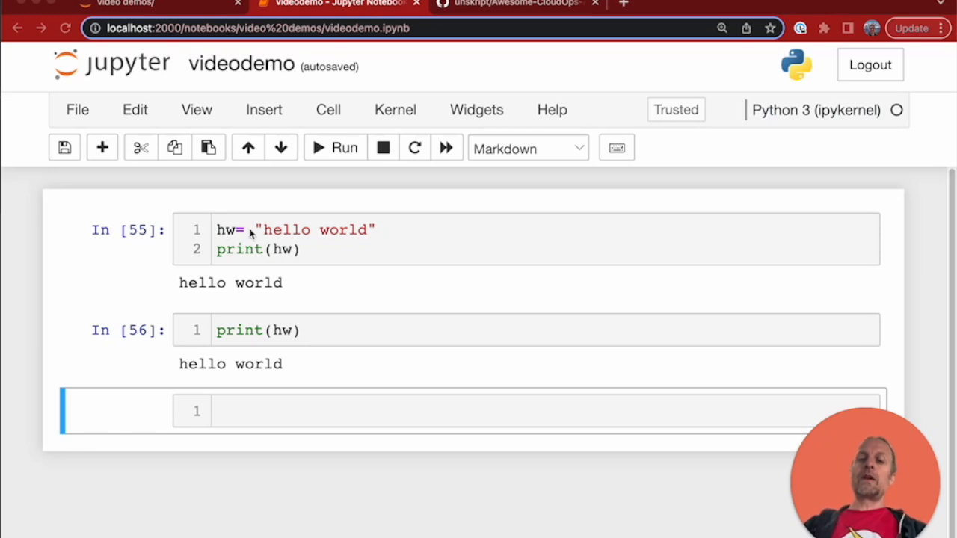
{"action": "mouse_move", "coordinate": [272, 260]}
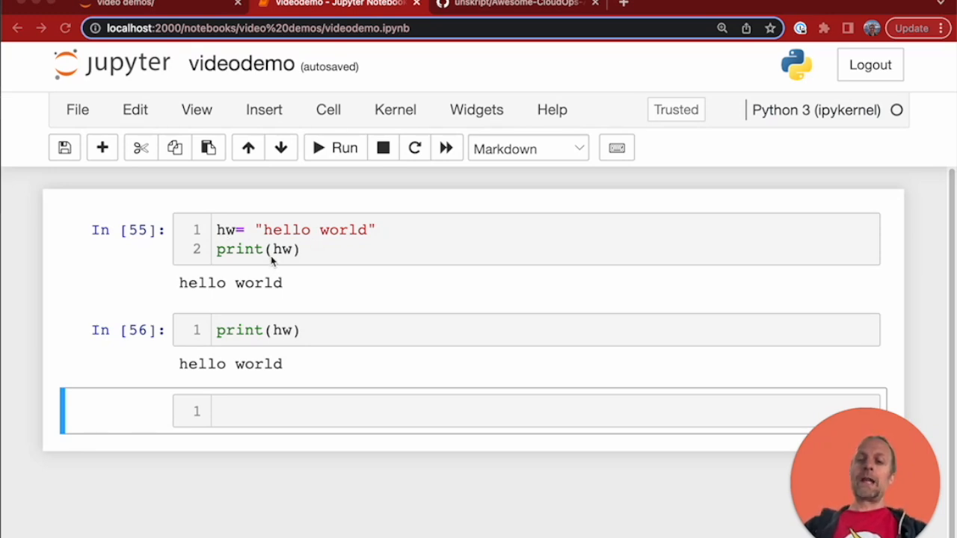
{"action": "mouse_move", "coordinate": [215, 347]}
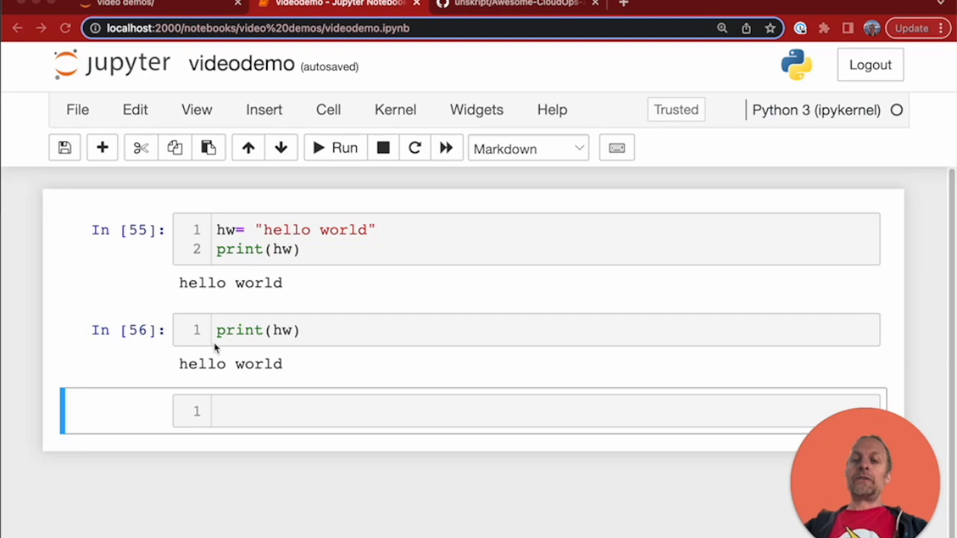
{"action": "mouse_move", "coordinate": [238, 341]}
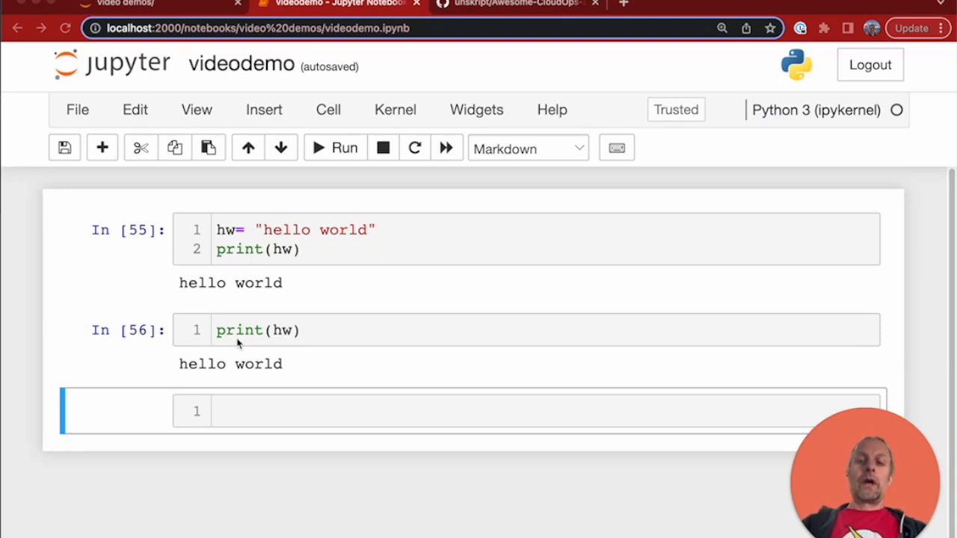
{"action": "mouse_move", "coordinate": [224, 304]}
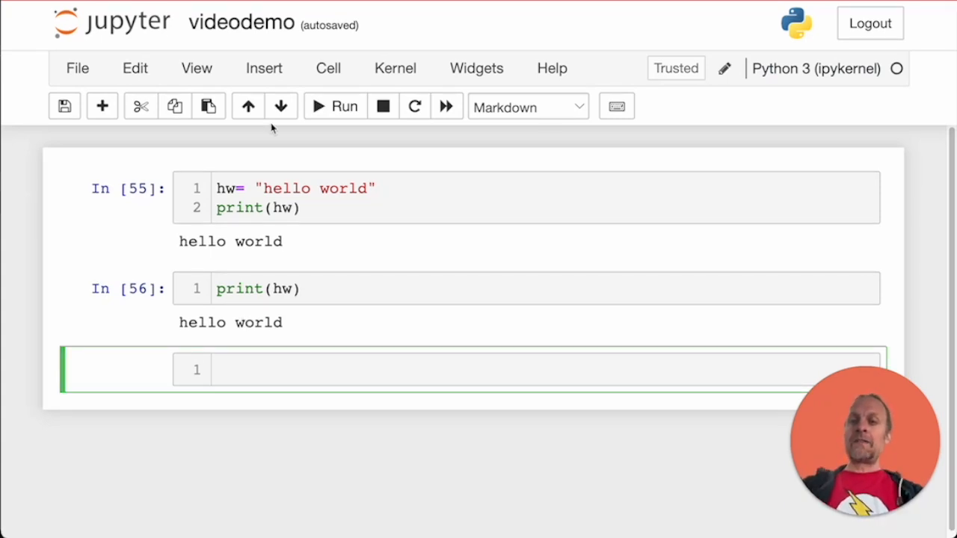
Step: Make the empty cell a code cell and enter print("hi") to run it
{"action": "left_click", "coordinate": [327, 69]}
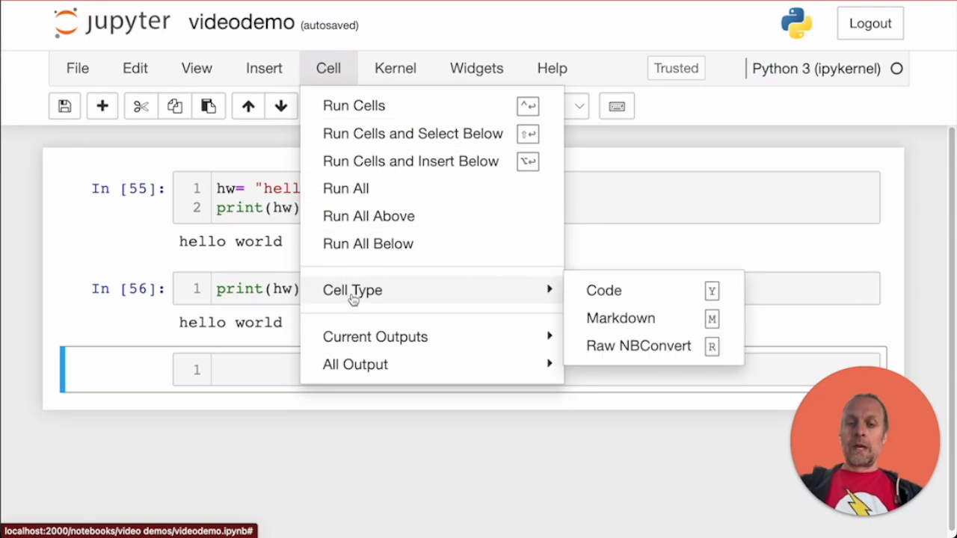
{"action": "mouse_move", "coordinate": [620, 325]}
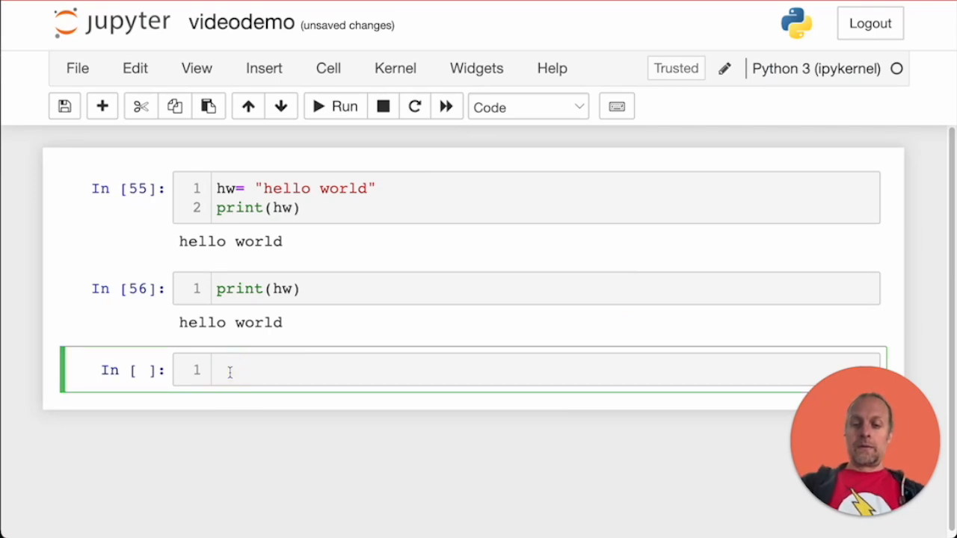
{"action": "type", "text": "print(\"\")"}
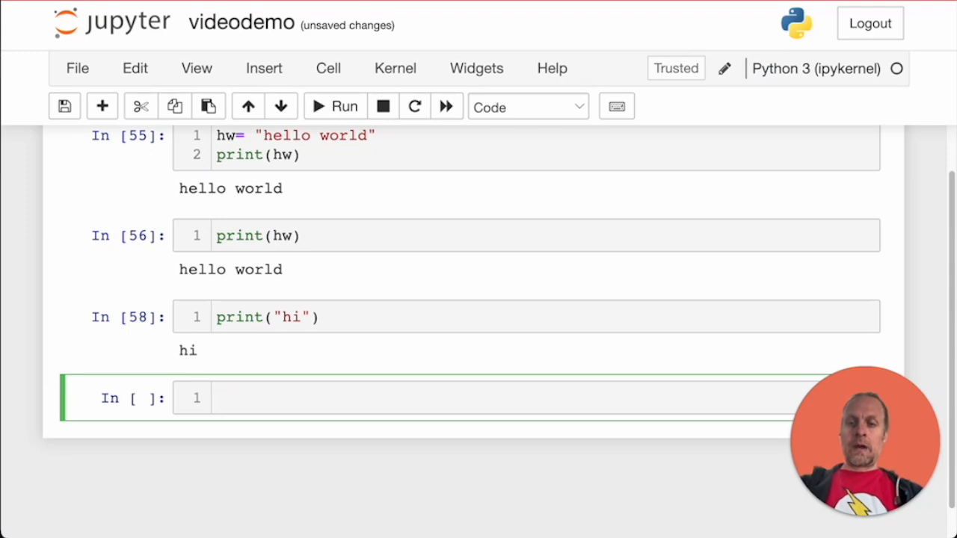
{"action": "mouse_move", "coordinate": [265, 82]}
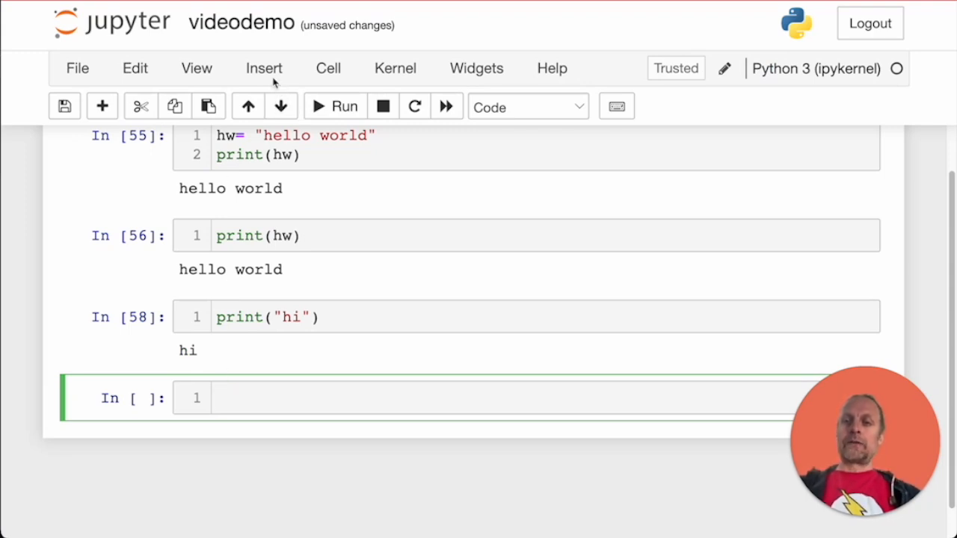
Step: Convert the bottom empty cell to a Markdown cell via Cell > Cell Type
{"action": "left_click", "coordinate": [327, 69]}
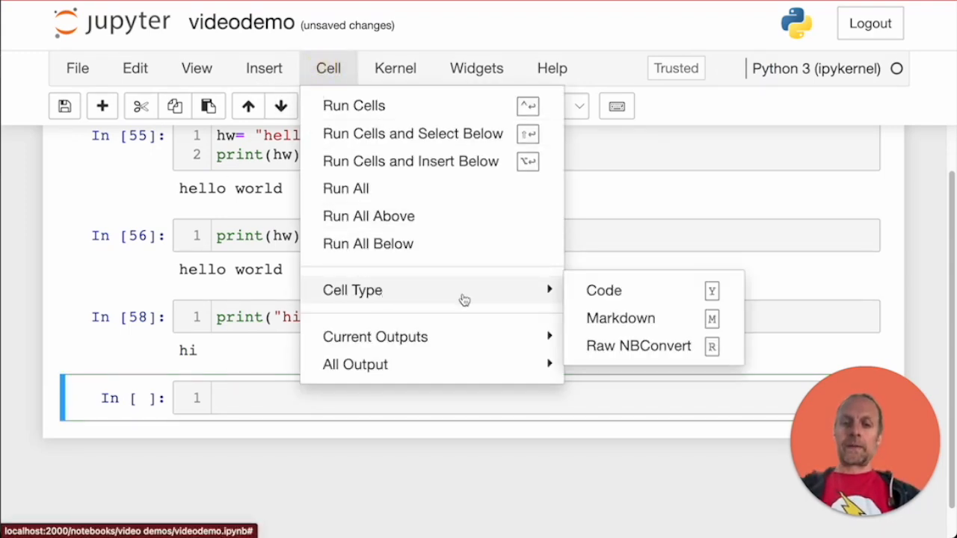
{"action": "mouse_move", "coordinate": [619, 323]}
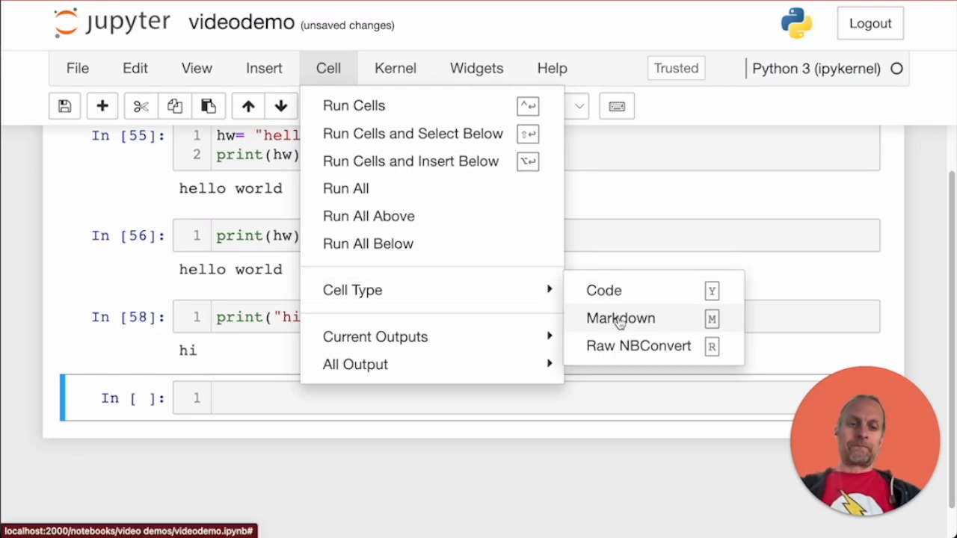
{"action": "left_click", "coordinate": [619, 318]}
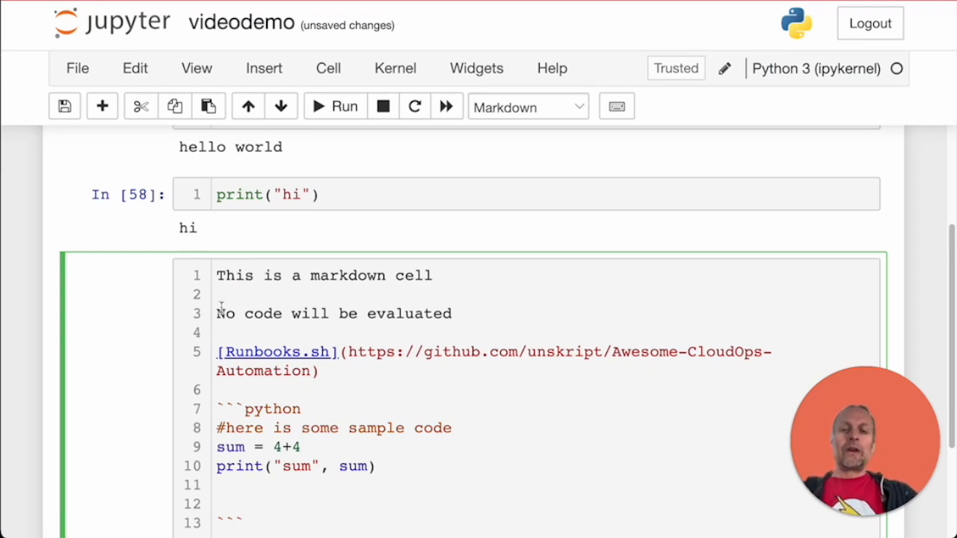
Step: Scroll down to reach the end of the Markdown cell's python sample block
{"action": "scroll", "scroll_direction": "down", "scroll_amount": 3}
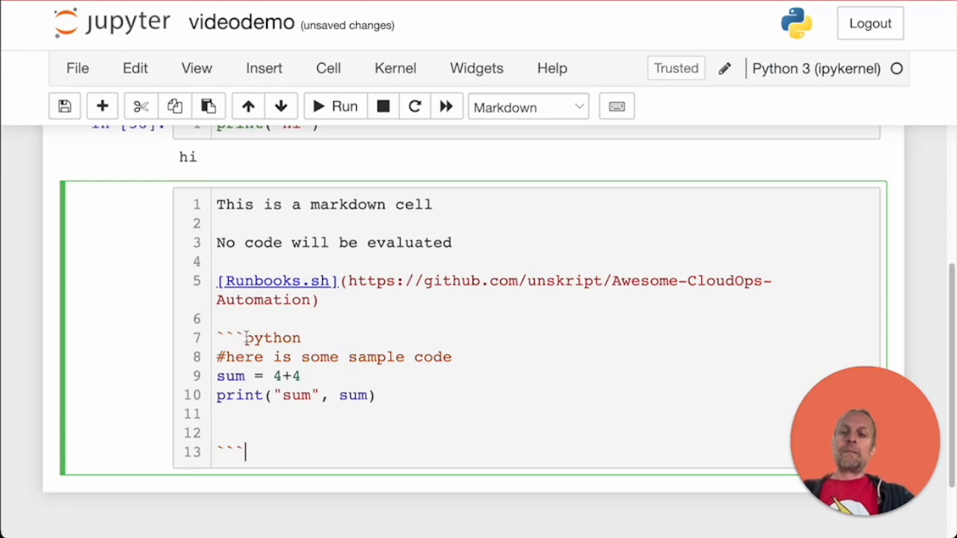
{"action": "mouse_move", "coordinate": [225, 314]}
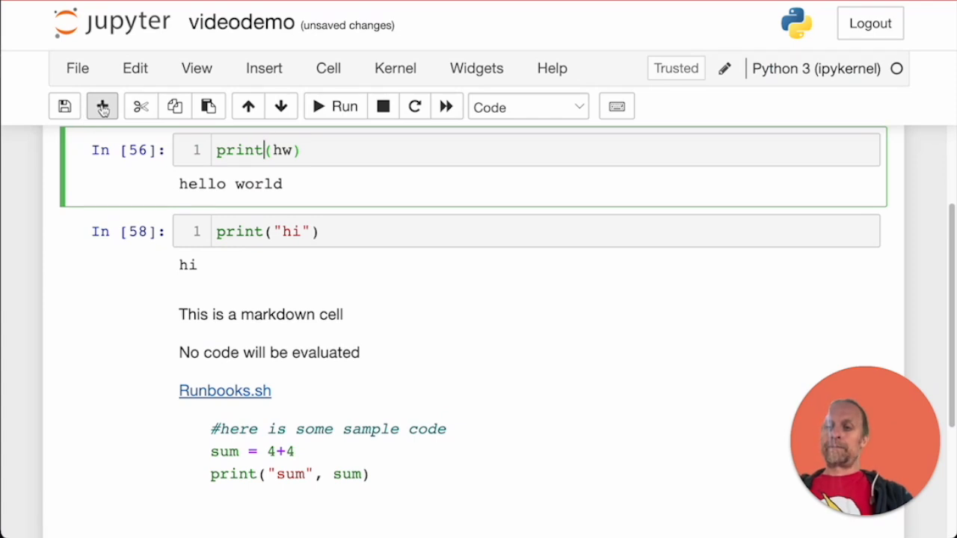
Step: Insert a Markdown cell below print(hw) and begin typing "The next cell will prin"
{"action": "left_click", "coordinate": [102, 105]}
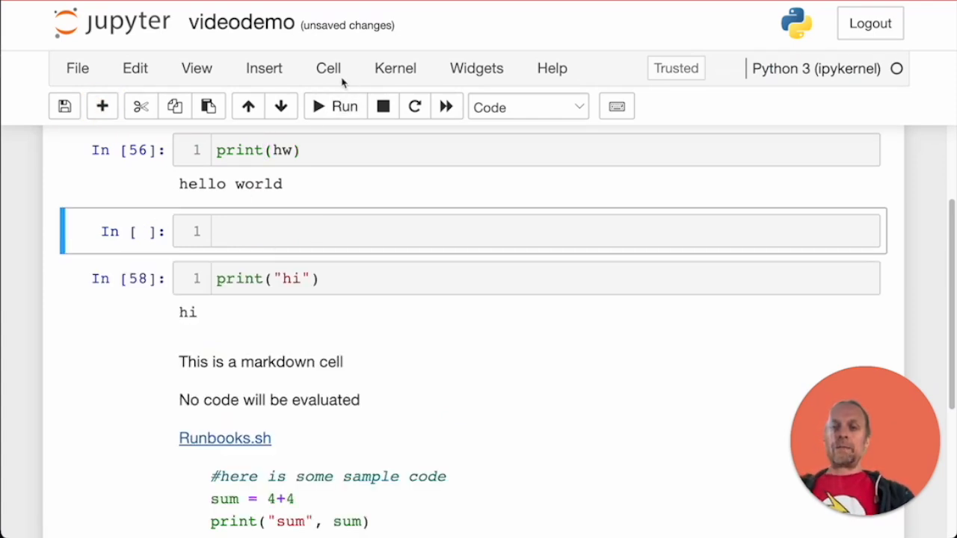
{"action": "left_click", "coordinate": [329, 68]}
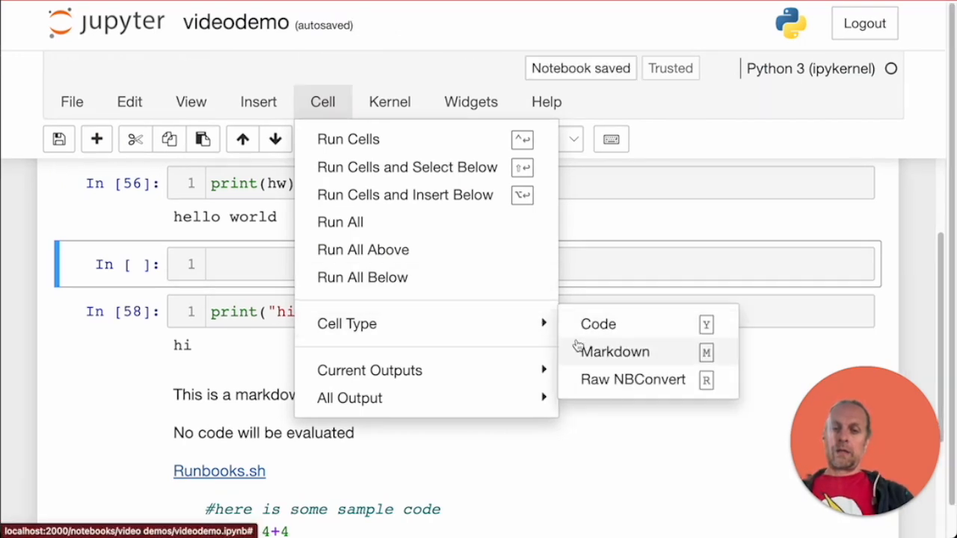
{"action": "left_click", "coordinate": [616, 351]}
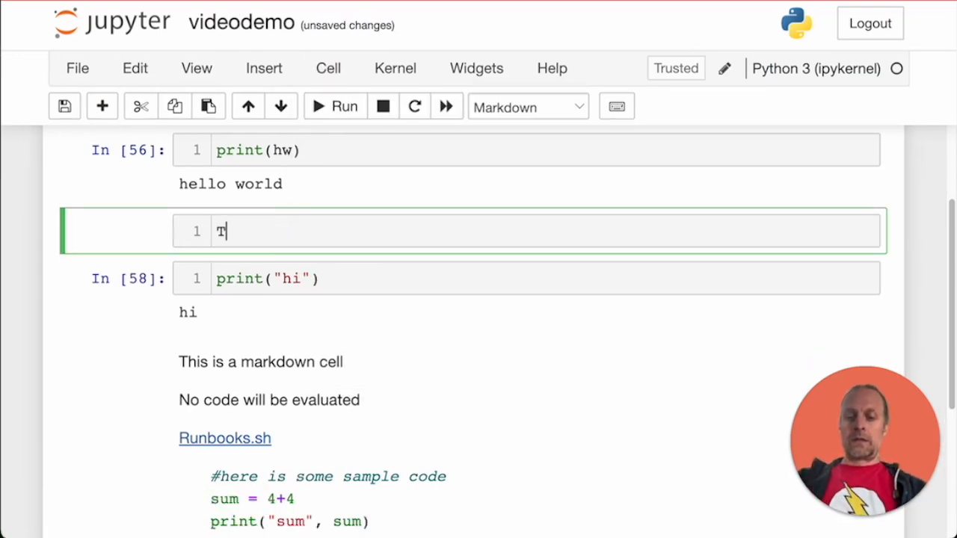
{"action": "type", "text": "he next cell"}
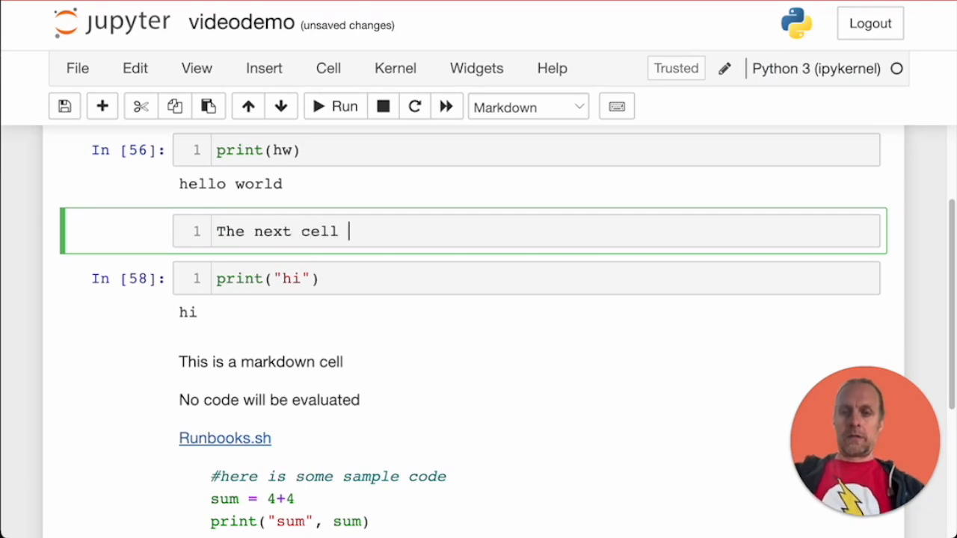
{"action": "type", "text": "will prin"}
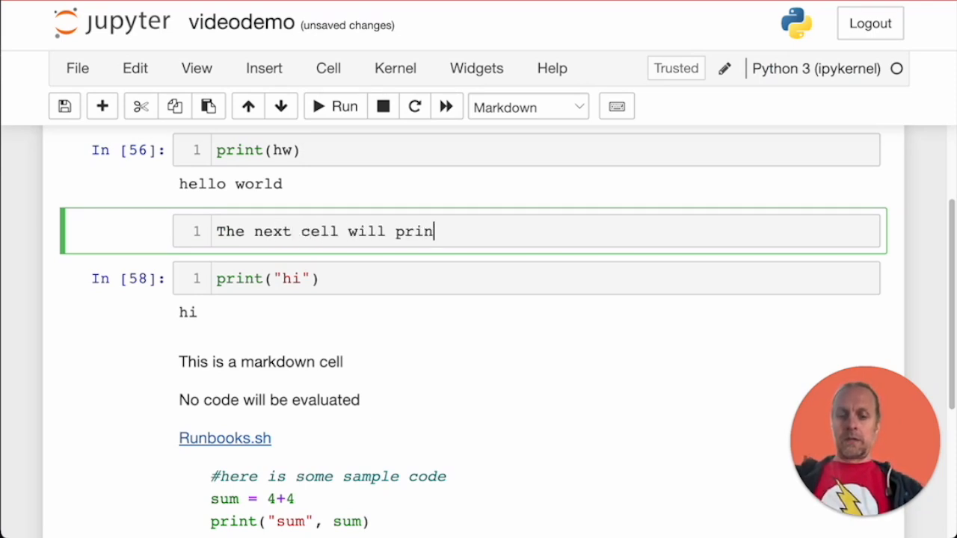